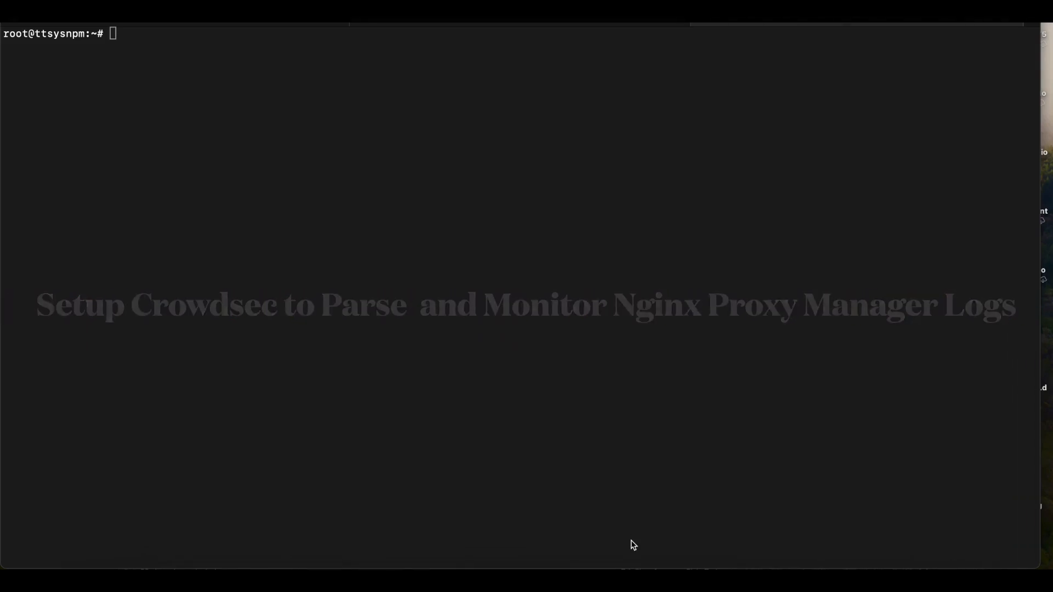
- Change into /npm and list its contents: data and docker-compose.yml
type("cd /npm")
type("ls")
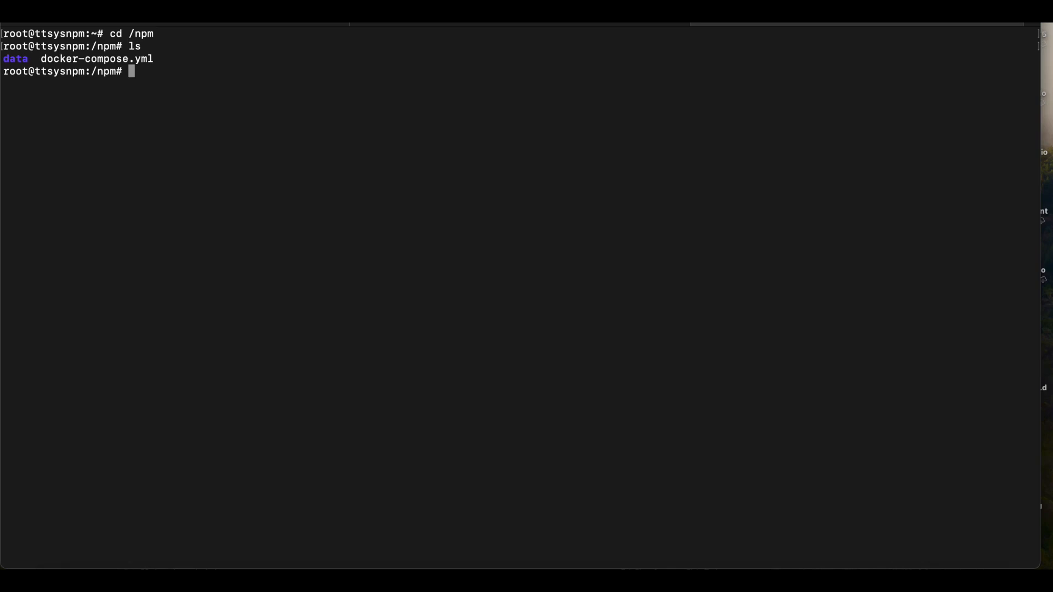
- Descend through data/nginx-proxy-manager/log and list the proxy-host access and error logs
type("cd data")
type("ls")
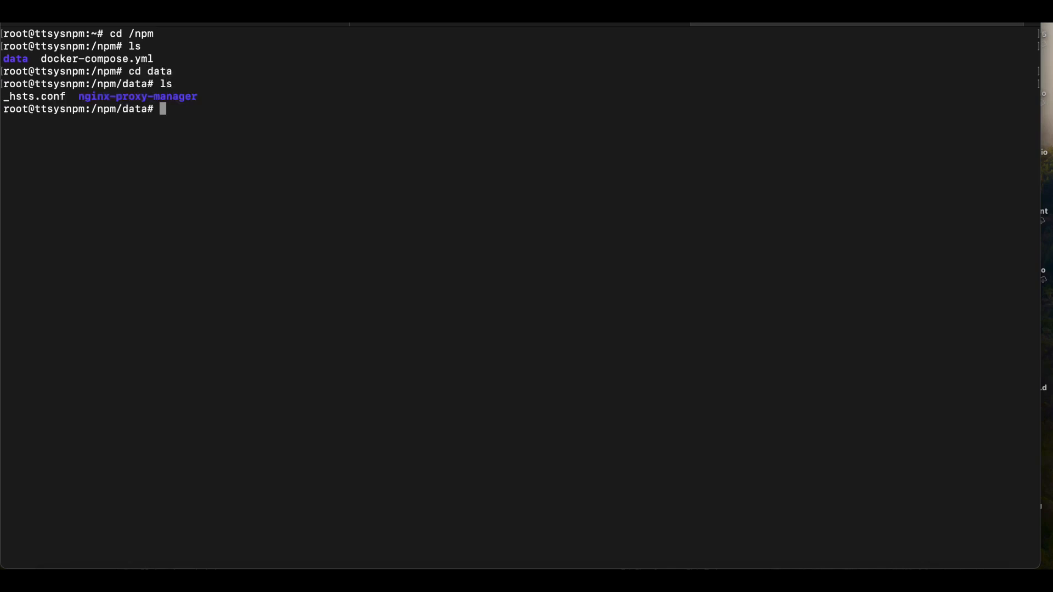
type("cd ng")
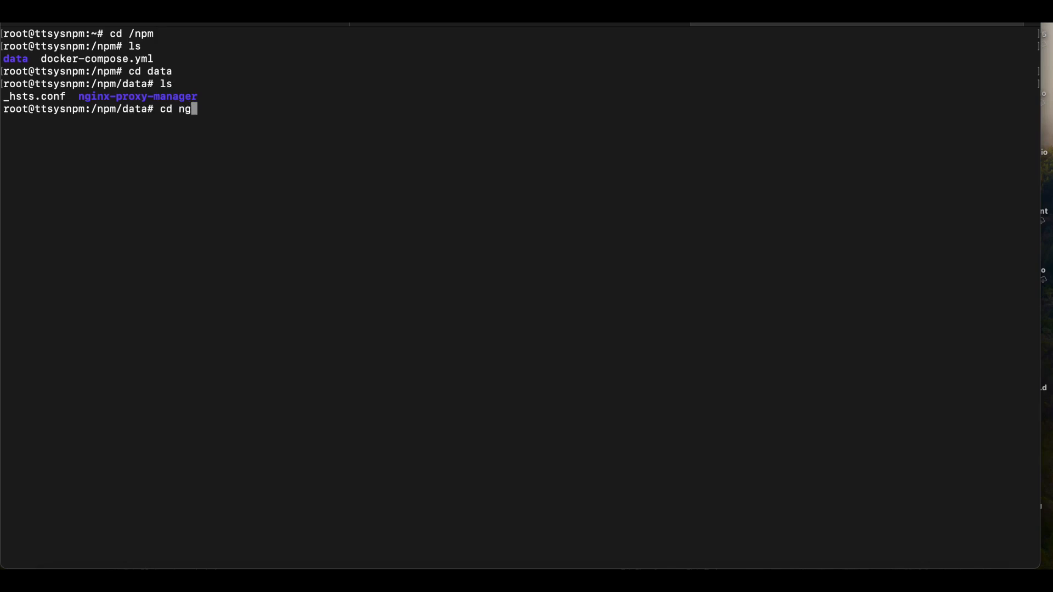
type("inx*")
type("c")
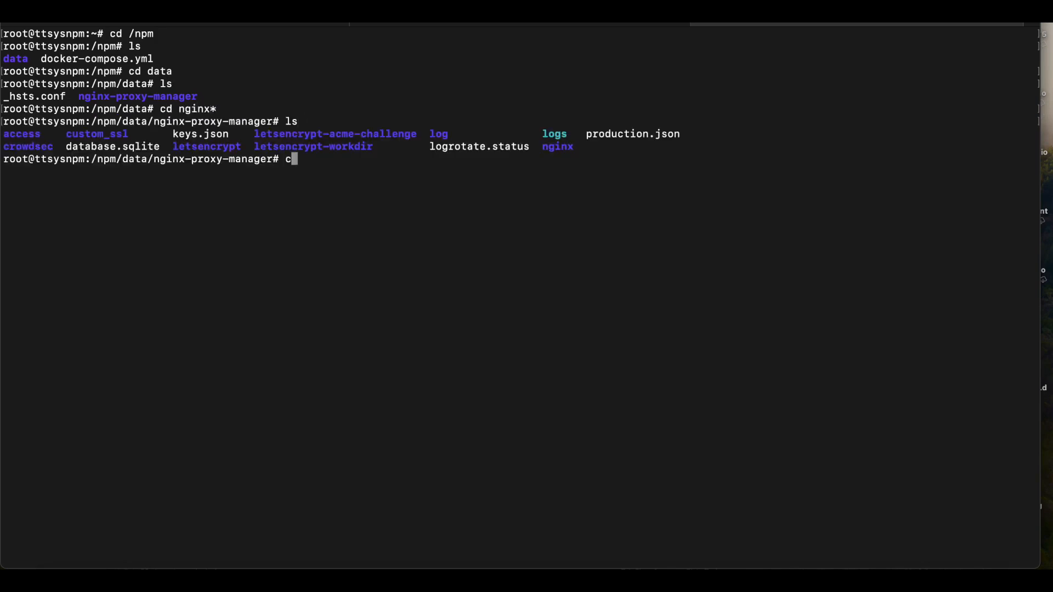
type("d")
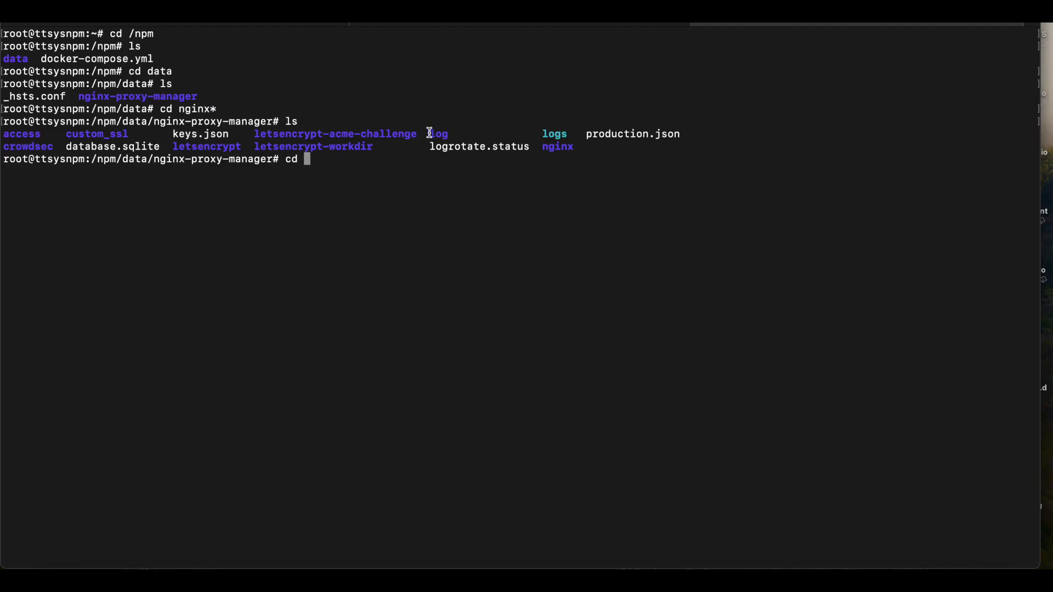
type("log")
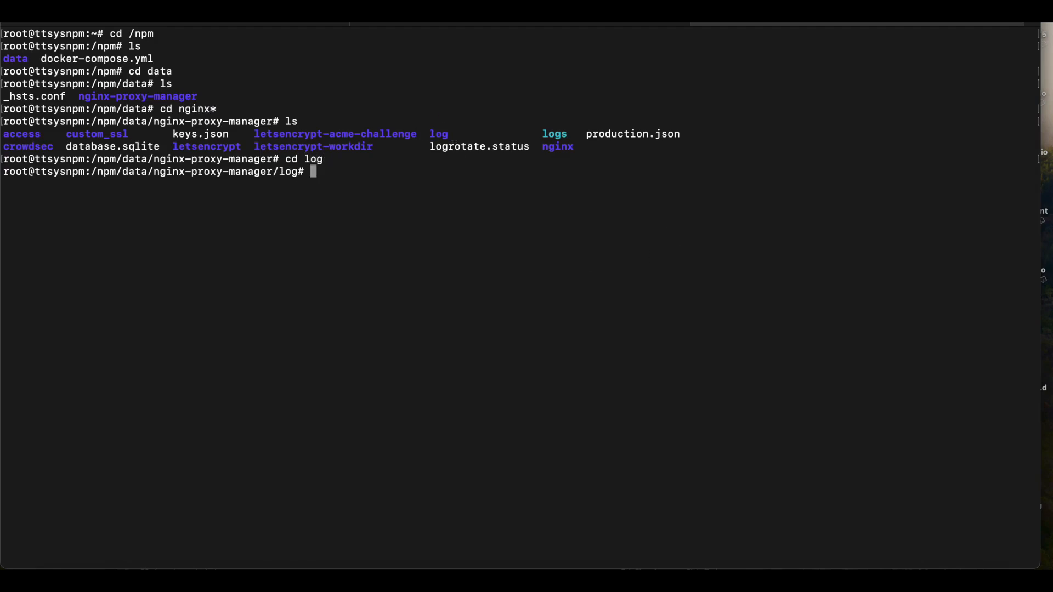
type("ls")
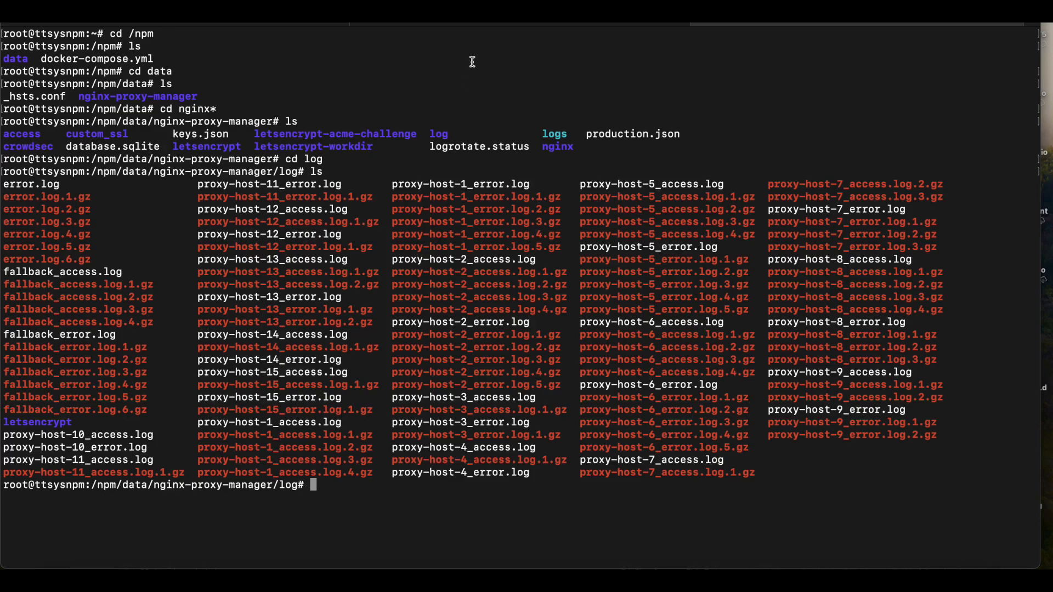
mouse_move(59, 238)
type("cd")
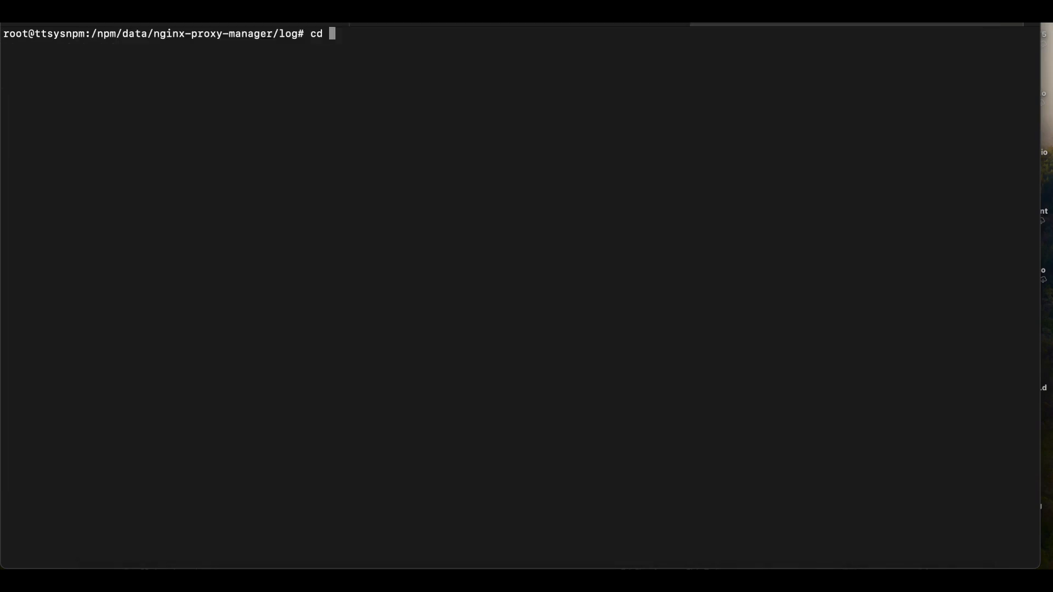
- Change into /etc/crowdsec and open acquis.yaml in nano
type("/etc/")
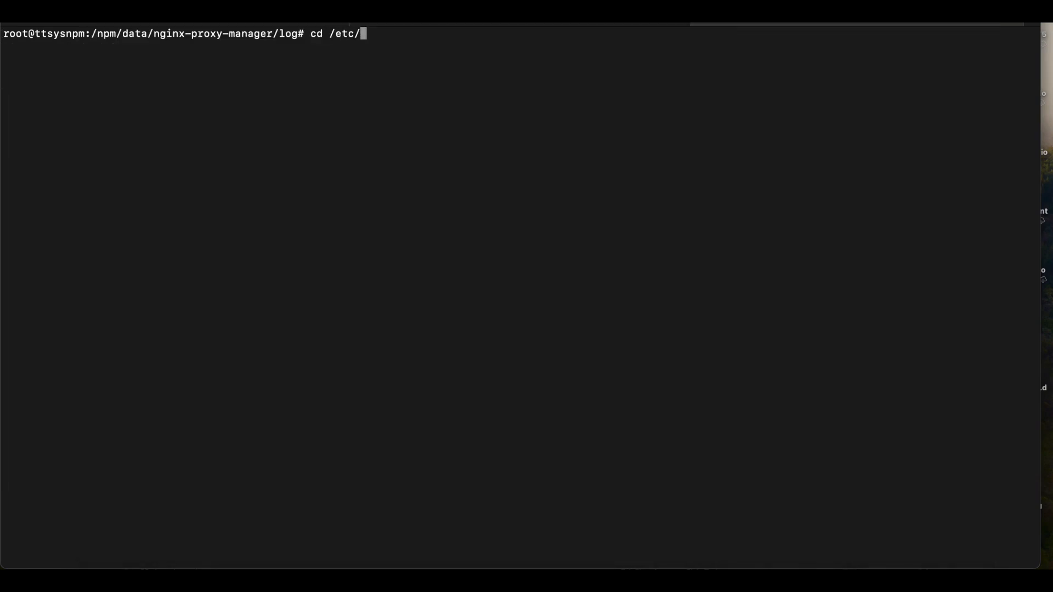
type("crowdc")
type("nano")
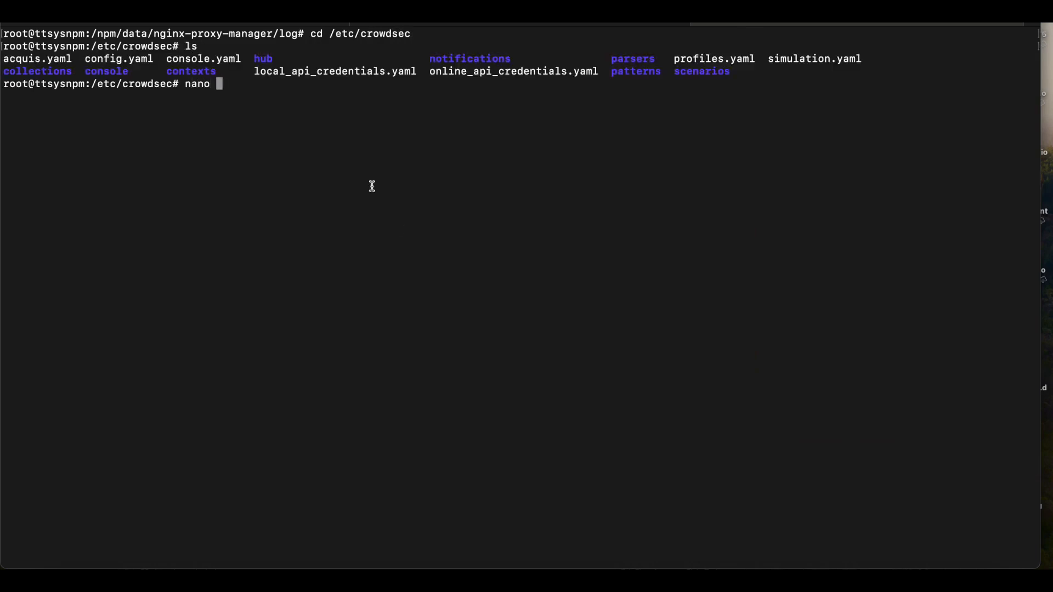
double_click(36, 58)
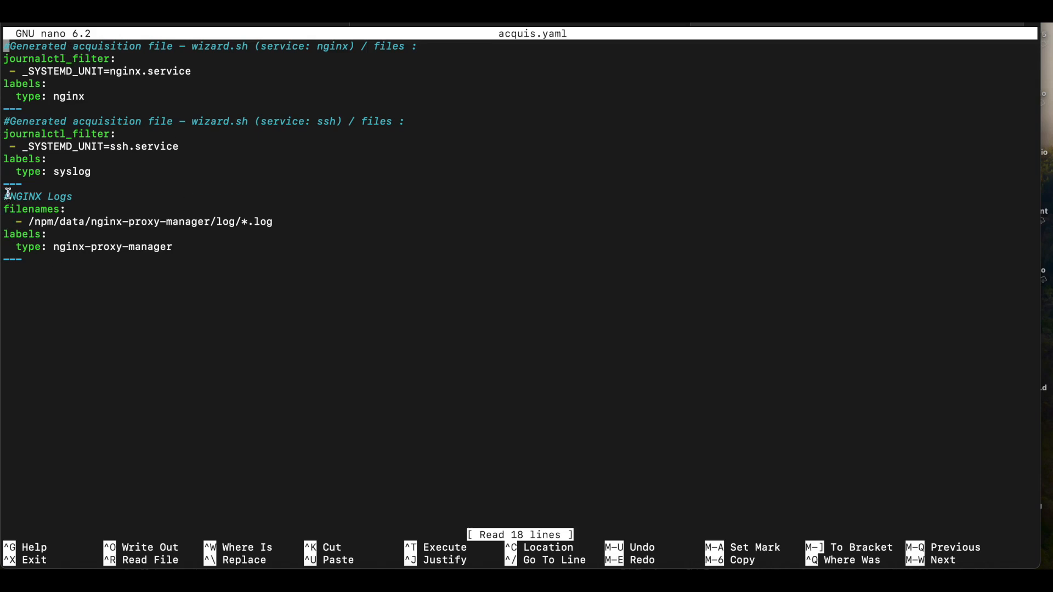
- Review the #NGINX Logs block reading /npm/data/nginx-proxy-manager/log/*.log
left_click_drag(5, 196, 173, 261)
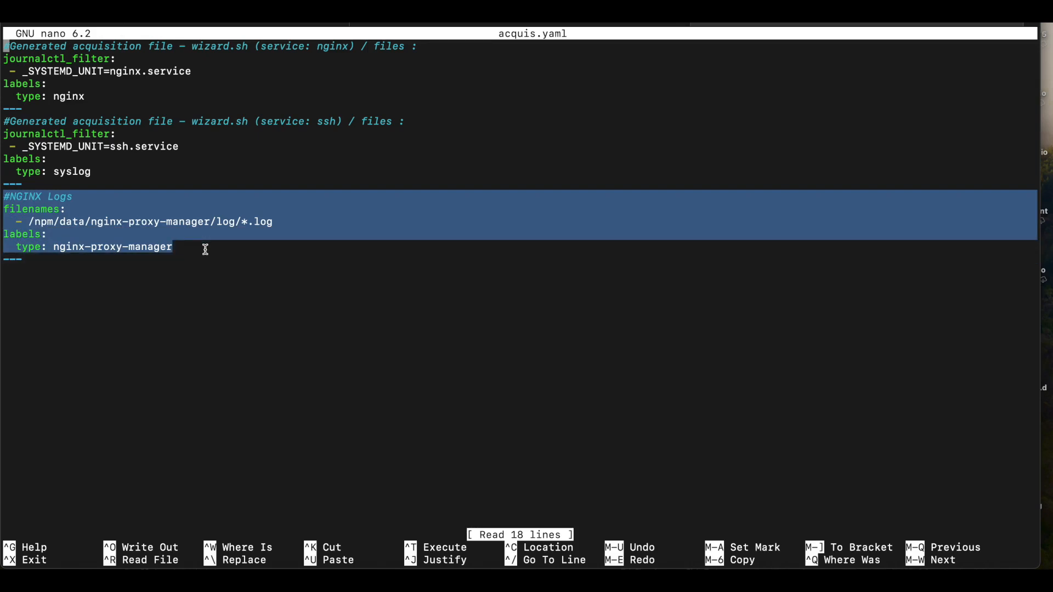
mouse_move(216, 210)
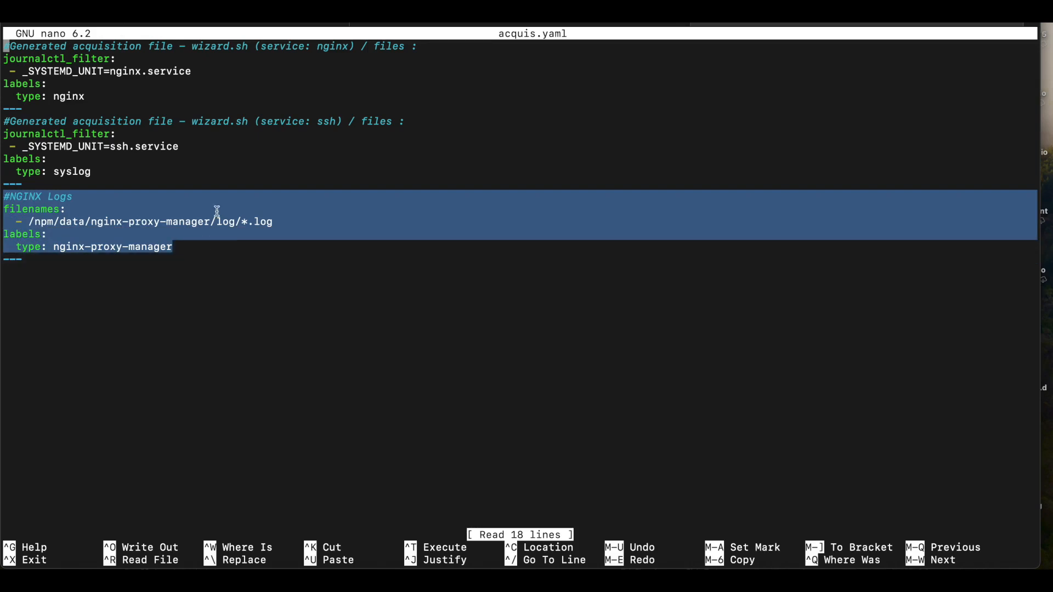
left_click(5, 209)
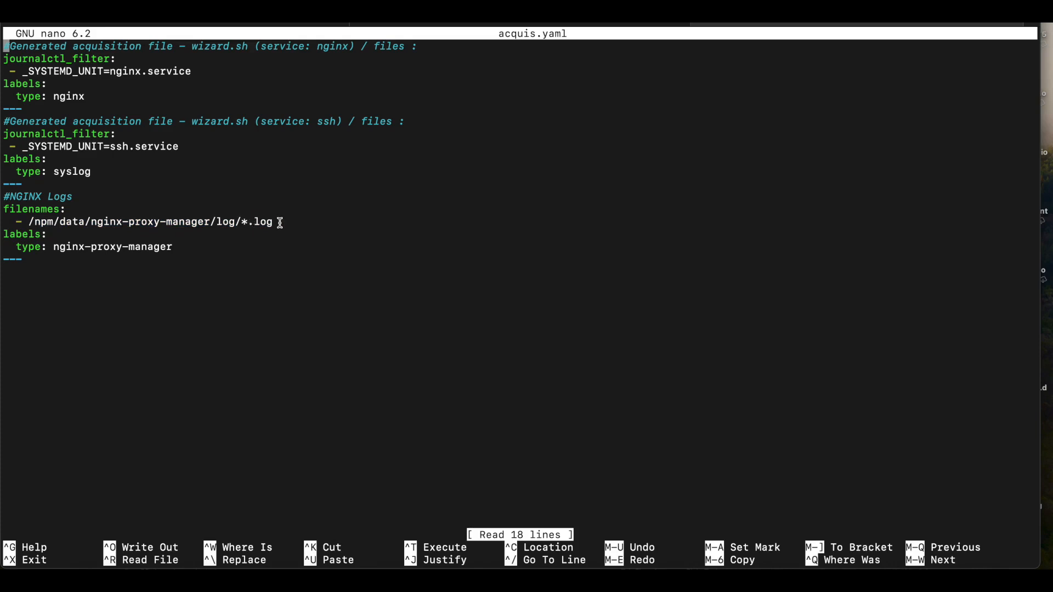
left_click_drag(111, 222, 273, 222)
type(".log")
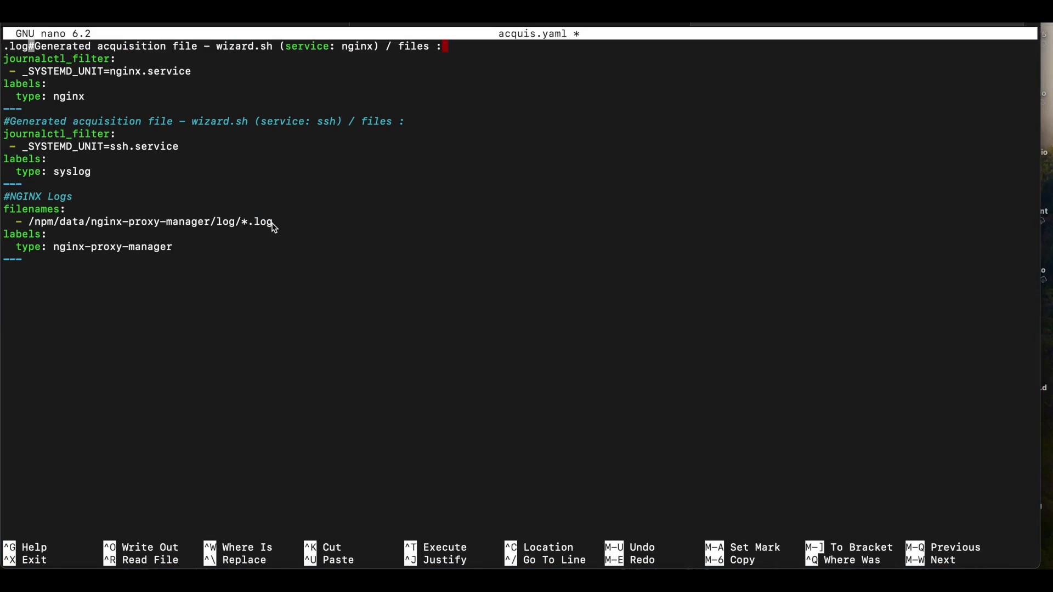
- Check the labels type: nginx-proxy-manager line and leave nano
double_click(22, 234)
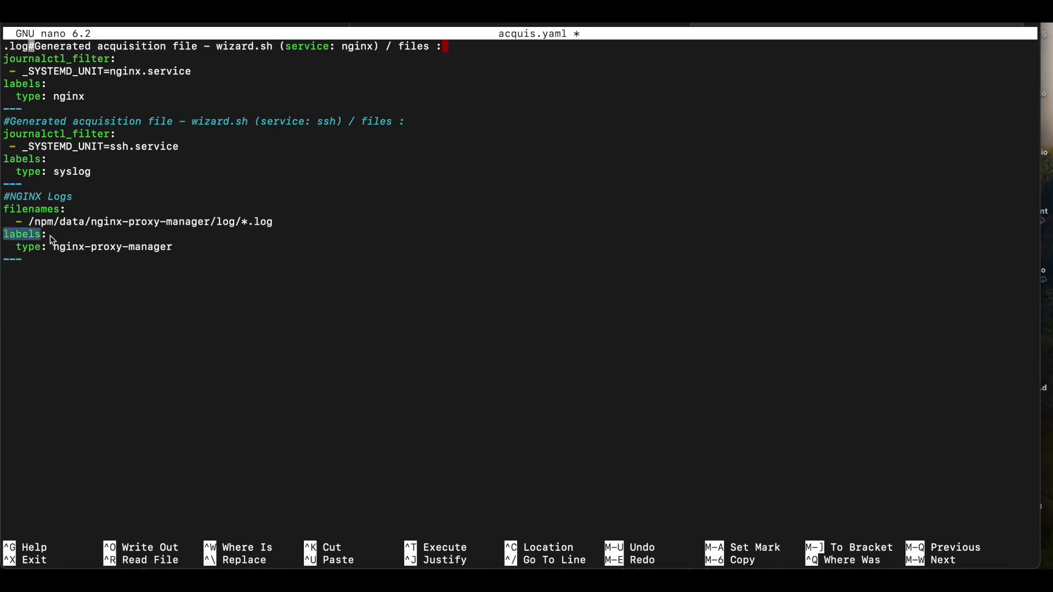
left_click_drag(51, 233, 123, 247)
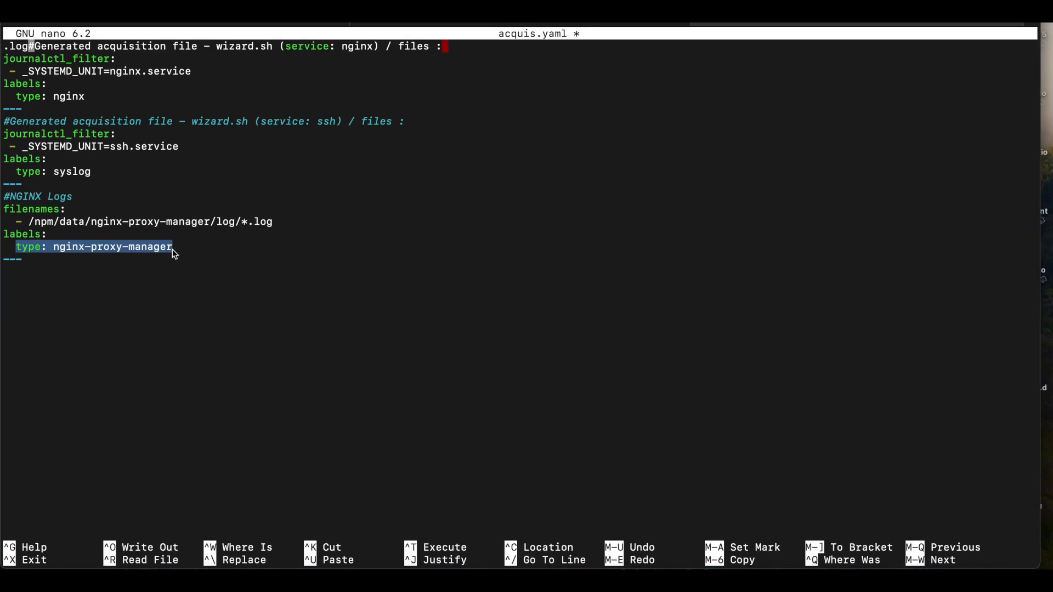
key("ctrl+x")
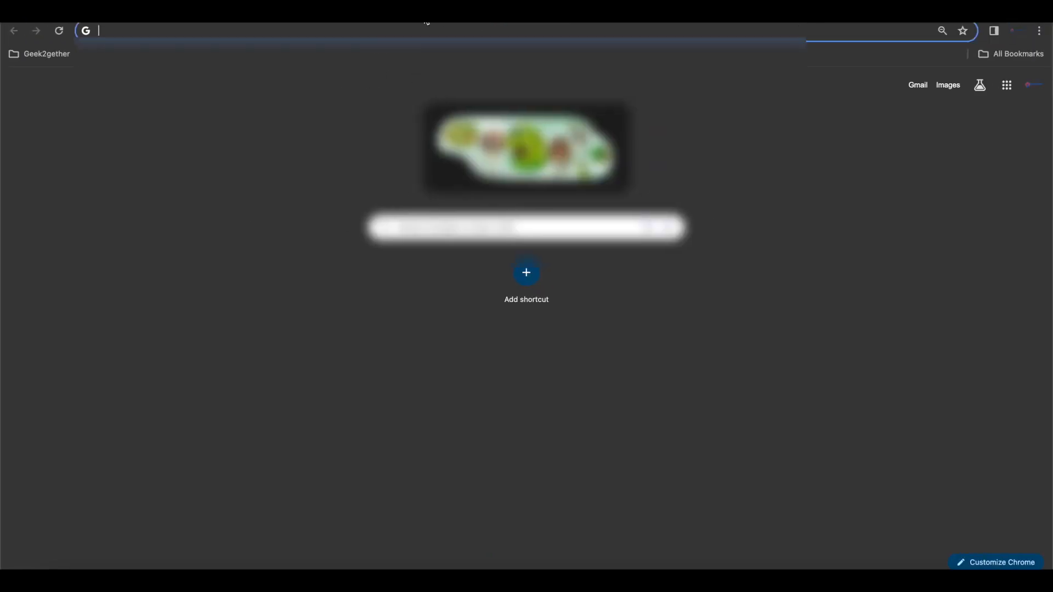
- Search CrowdSec Hub collections for nginx and open the nginx-proxy-manager collection page
type("crowdsec blocklist mirror")
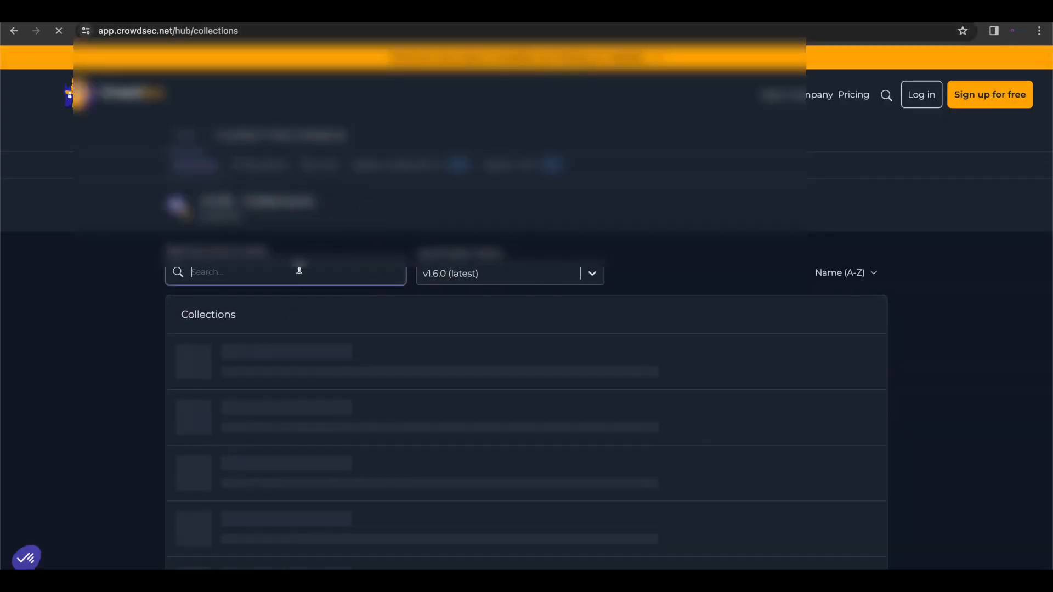
type("inx")
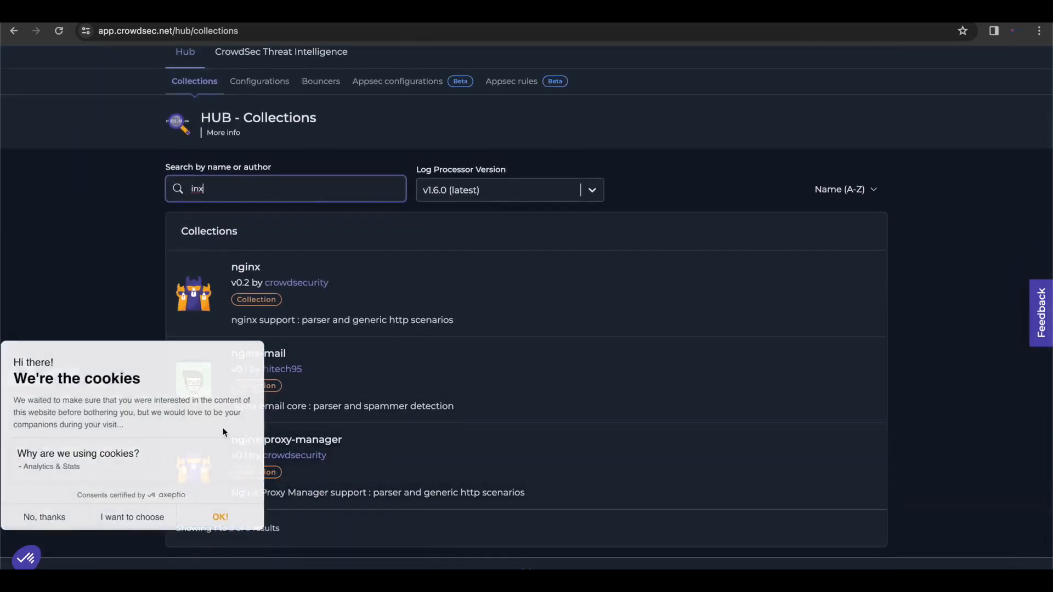
left_click(220, 517)
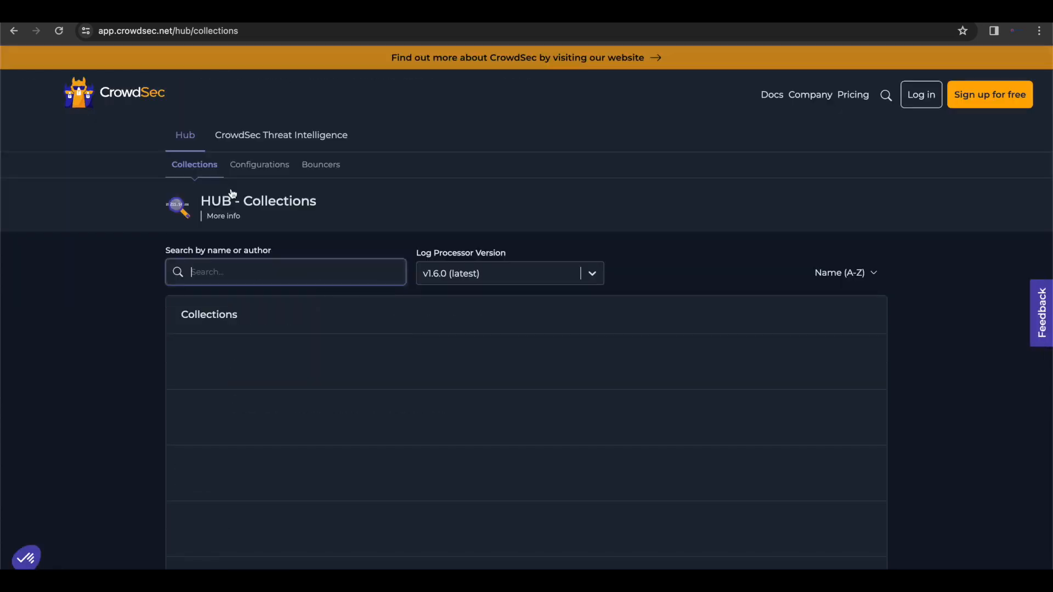
type("nginx")
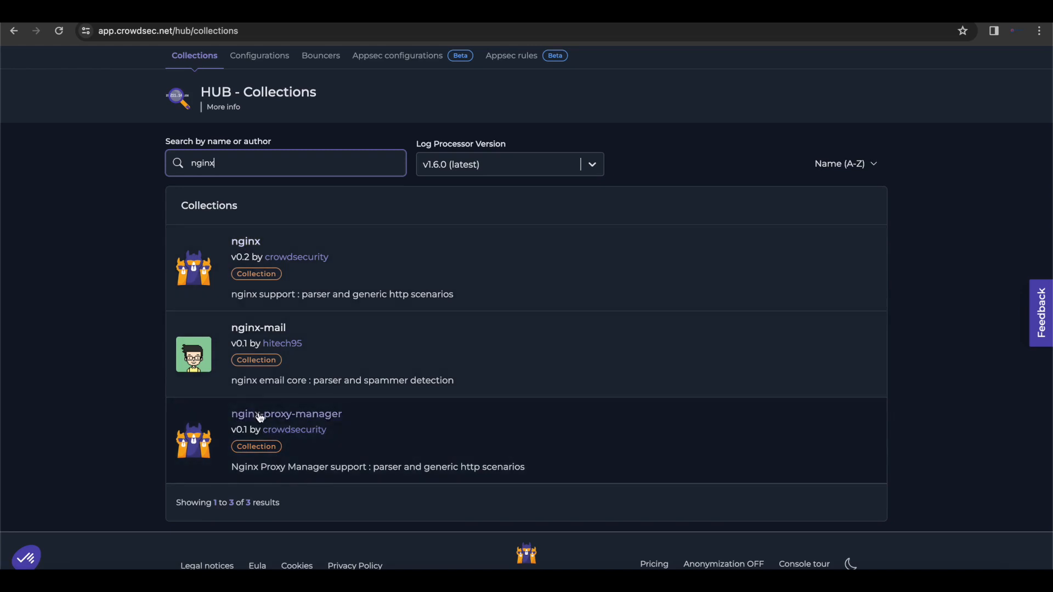
left_click(286, 414)
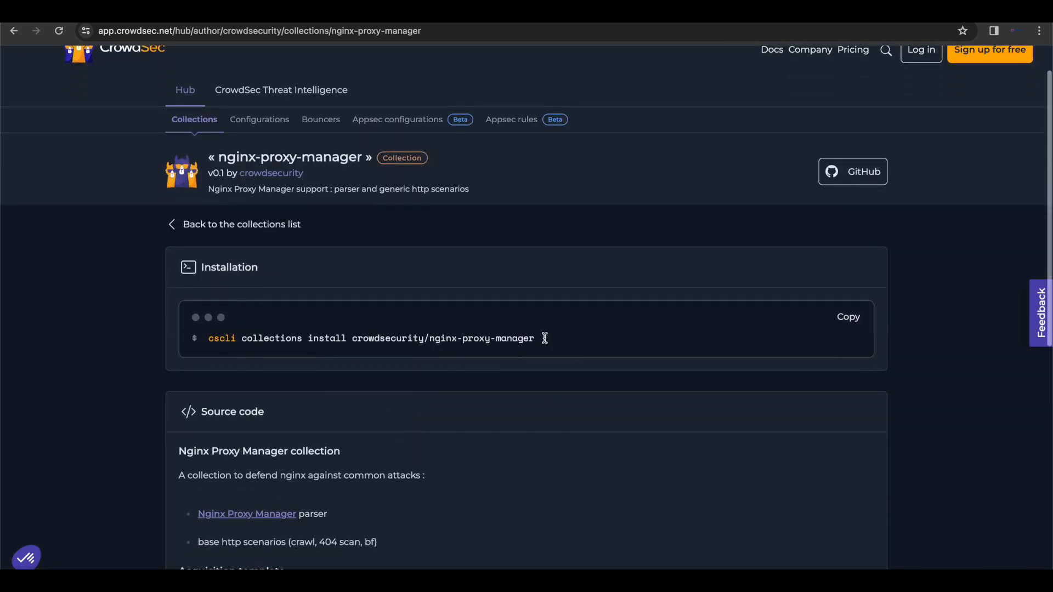
- Copy the cscli collections install command and review the acquisition template section
left_click(848, 316)
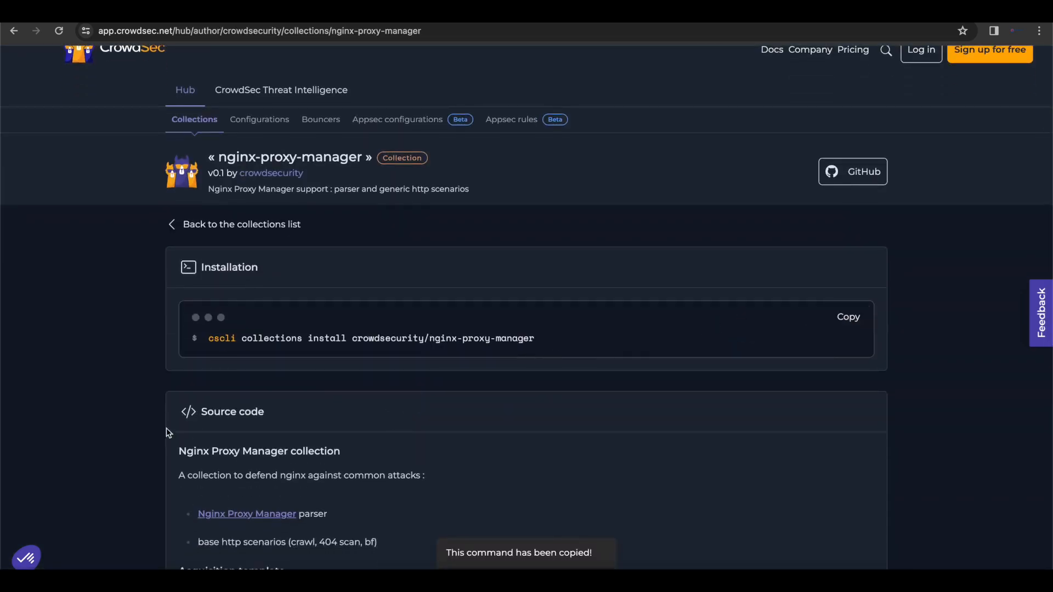
scroll("down", 3)
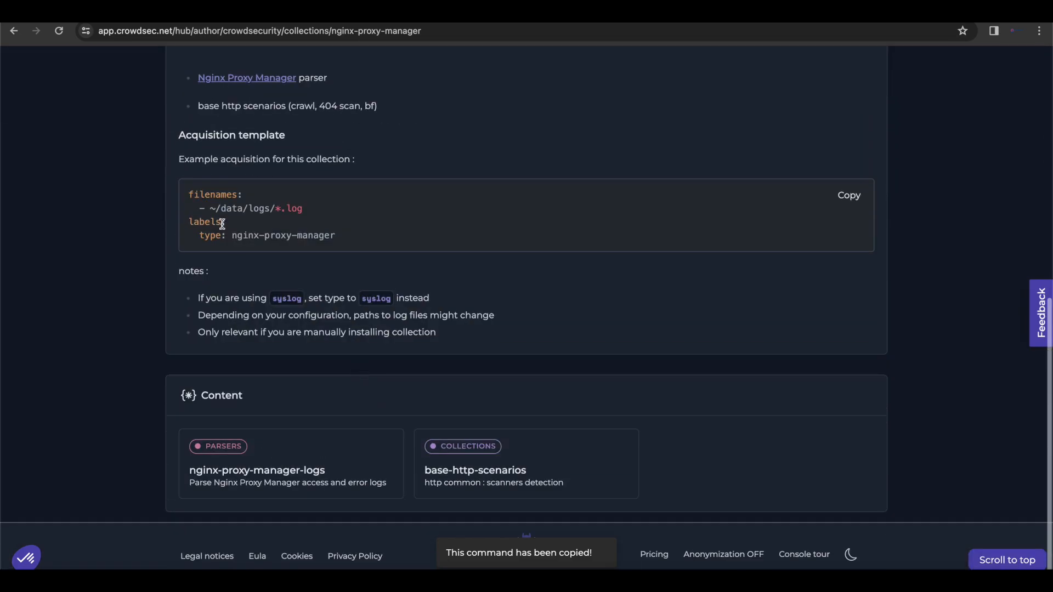
double_click(213, 195)
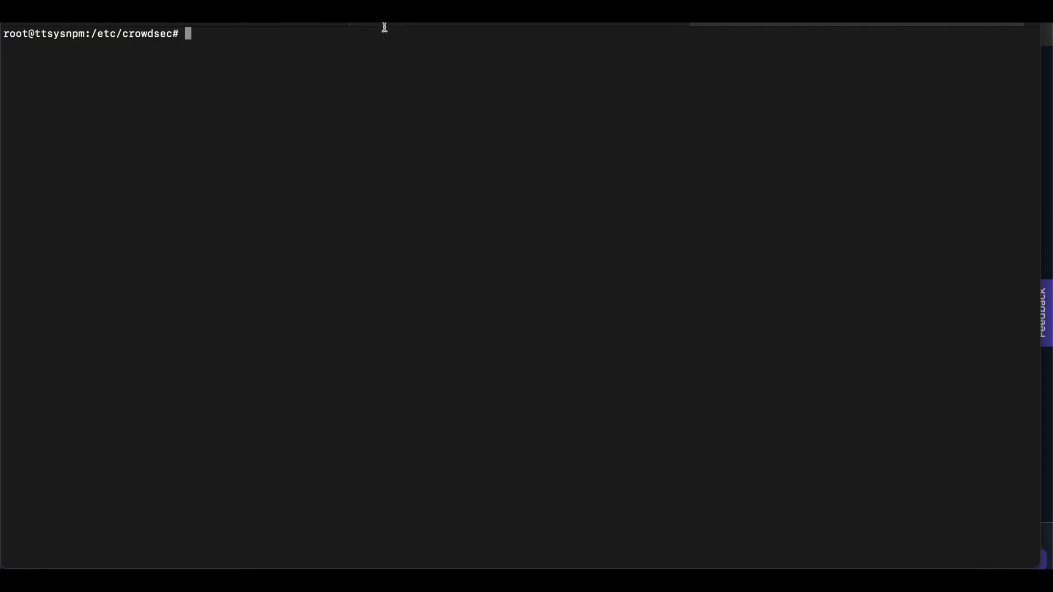
mouse_move(433, 244)
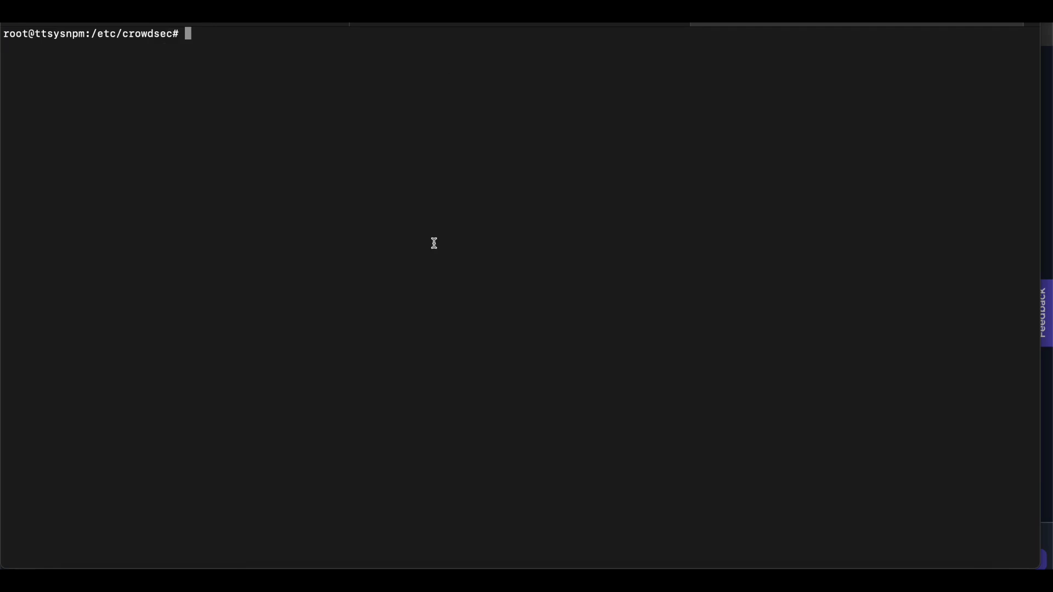
- Restart crowdsec with systemctl after a misspelled crownsec attempt fails
type("systemc")
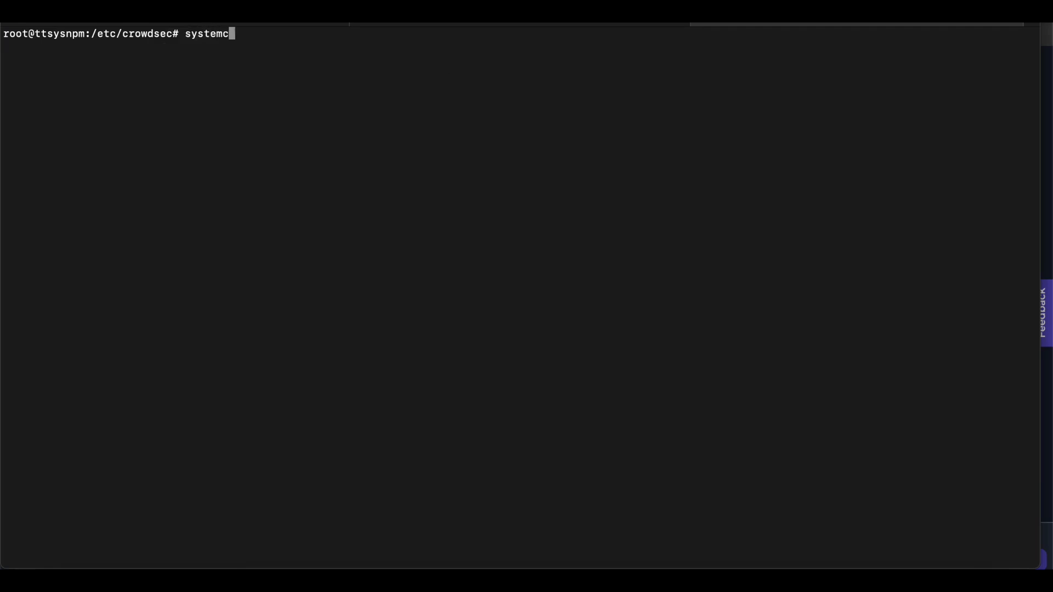
type("tl restart crownsec")
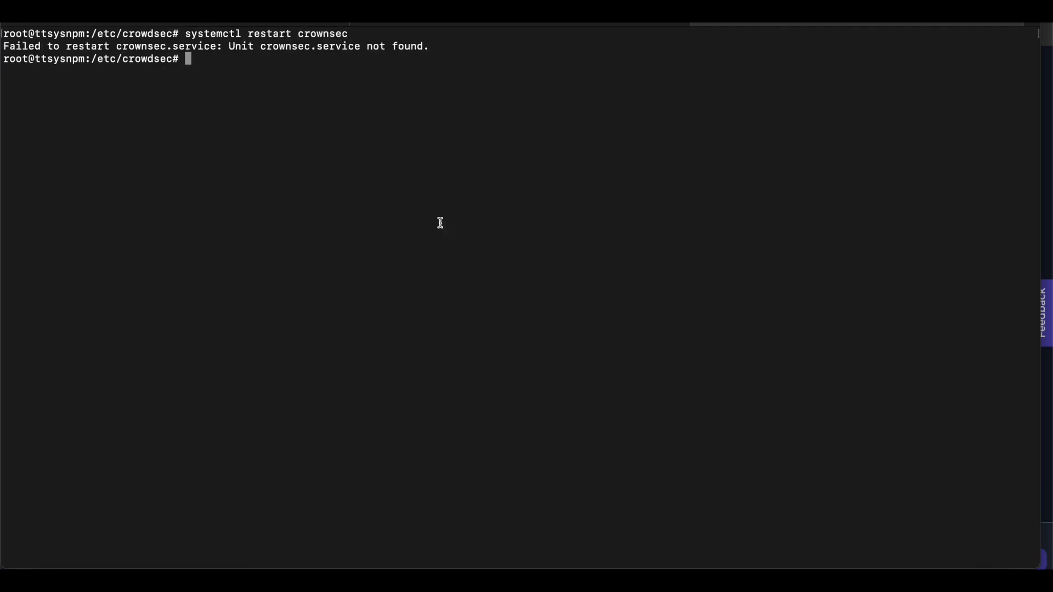
type("systemctl restart crownsec")
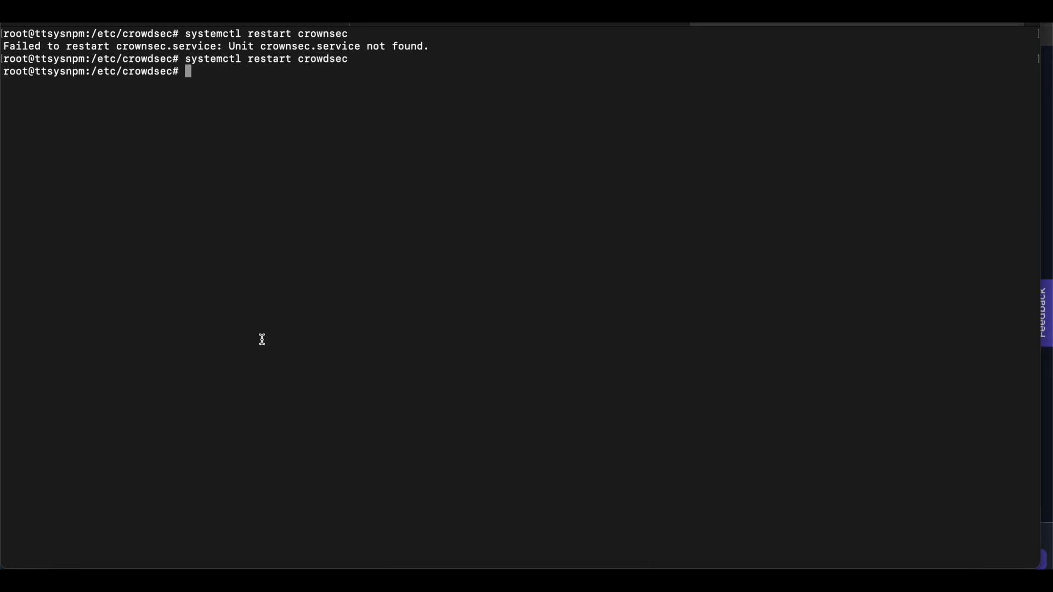
- Run cscli metrics to see the proxy-manager log lines being read and parsed
type("csc")
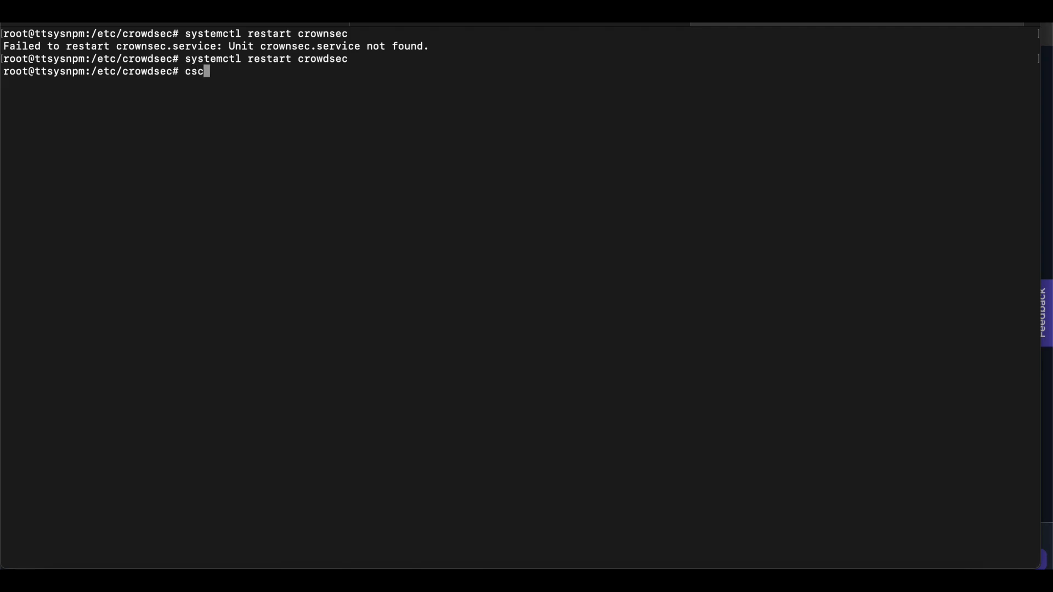
type("li")
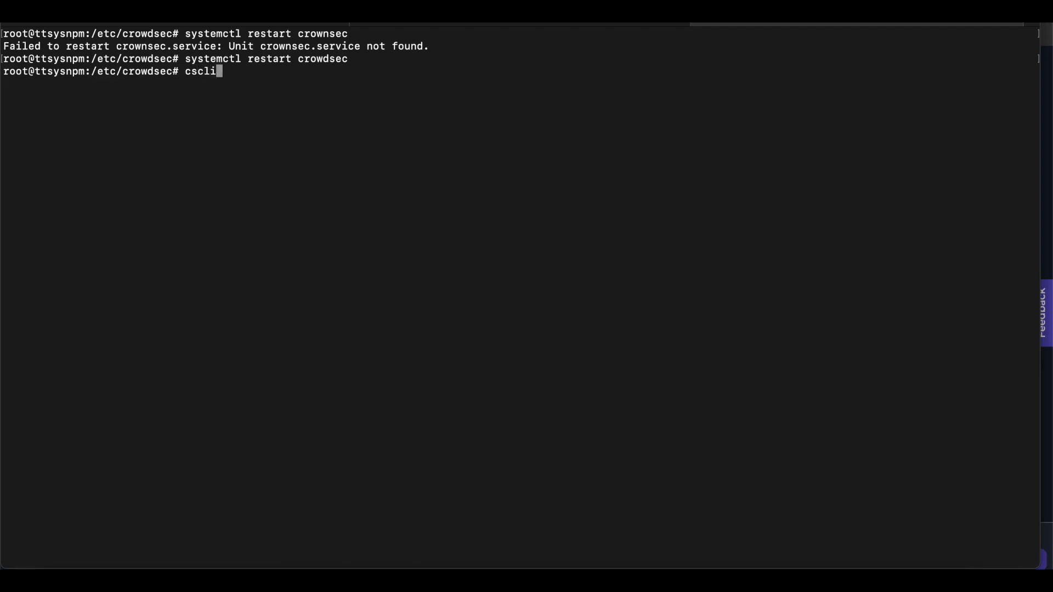
type("\" \"")
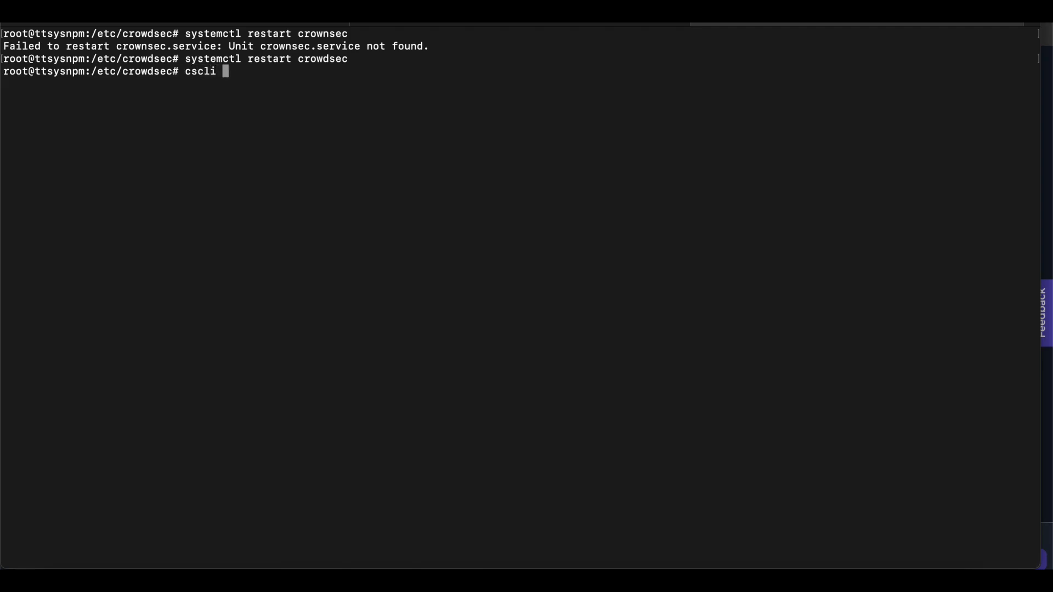
type("metrics")
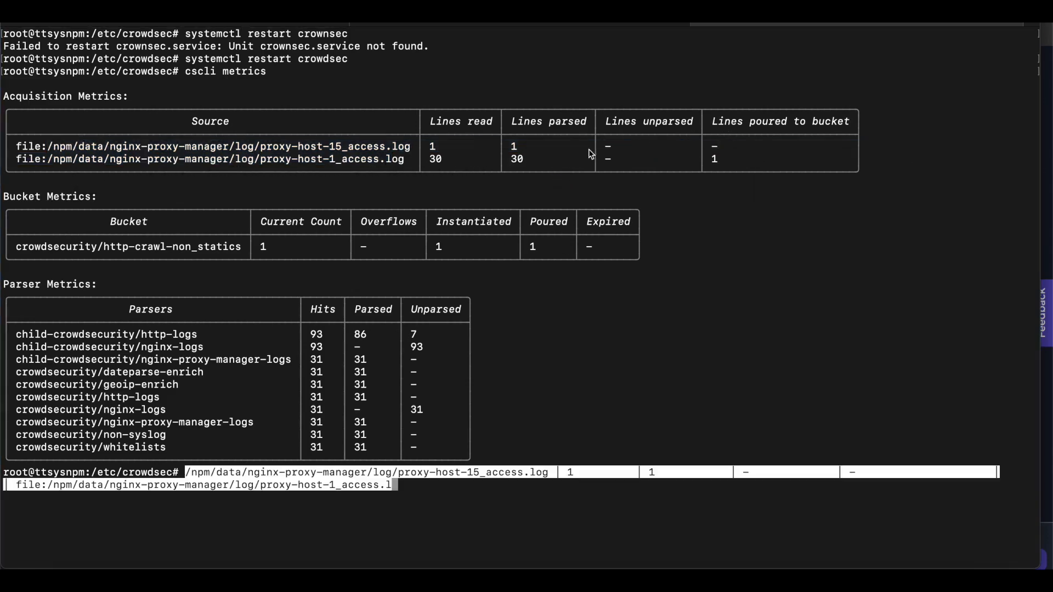
mouse_move(618, 178)
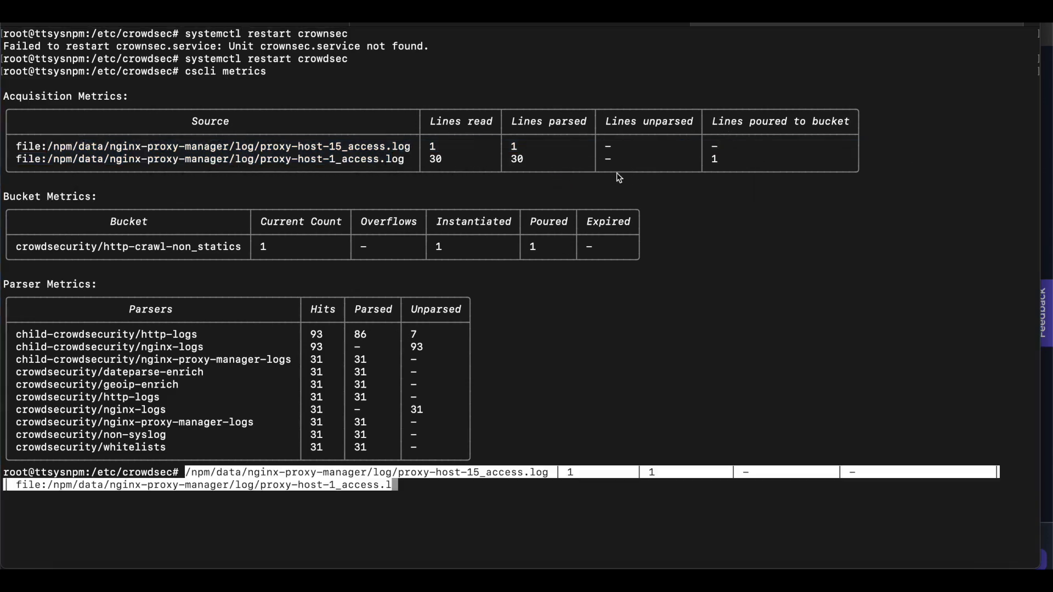
mouse_move(576, 165)
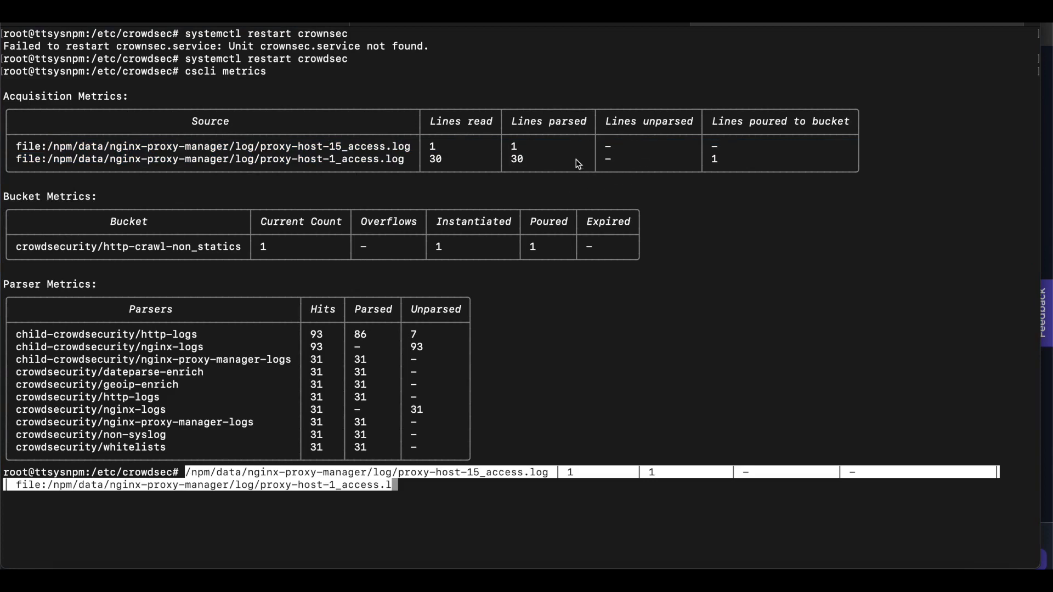
mouse_move(615, 103)
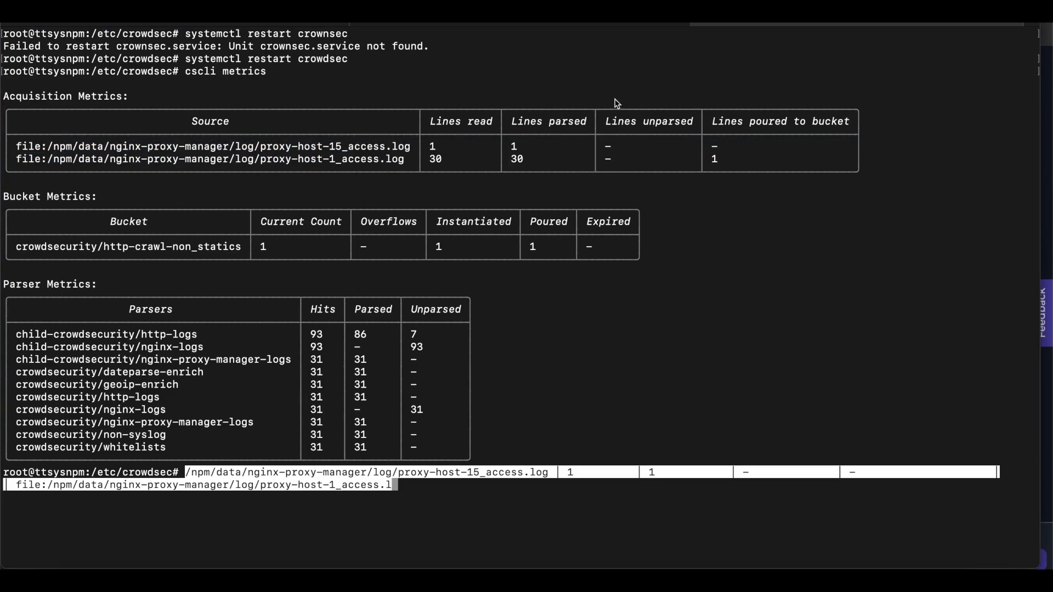
mouse_move(357, 449)
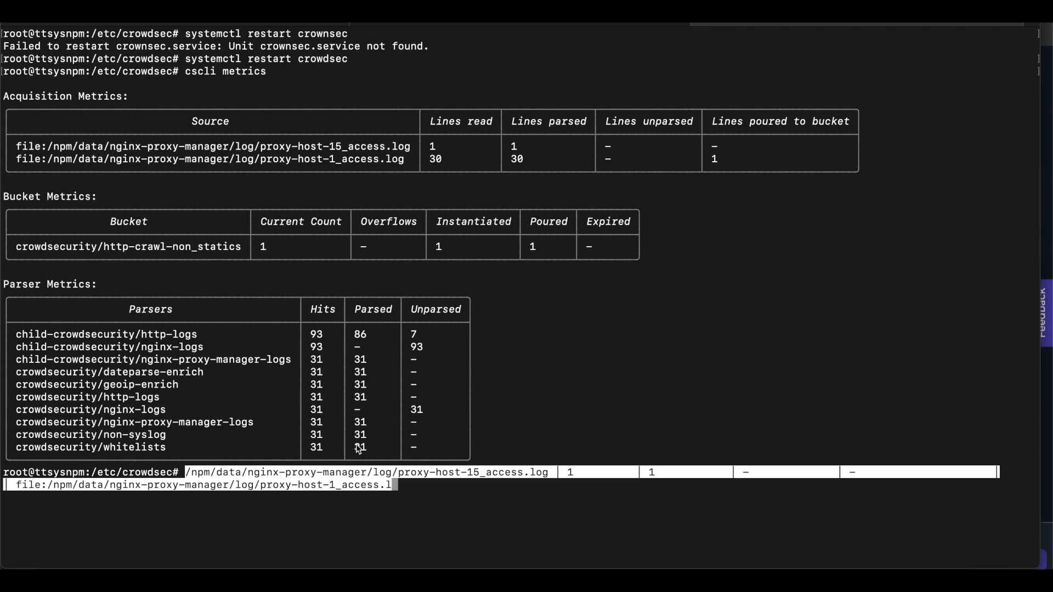
mouse_move(259, 179)
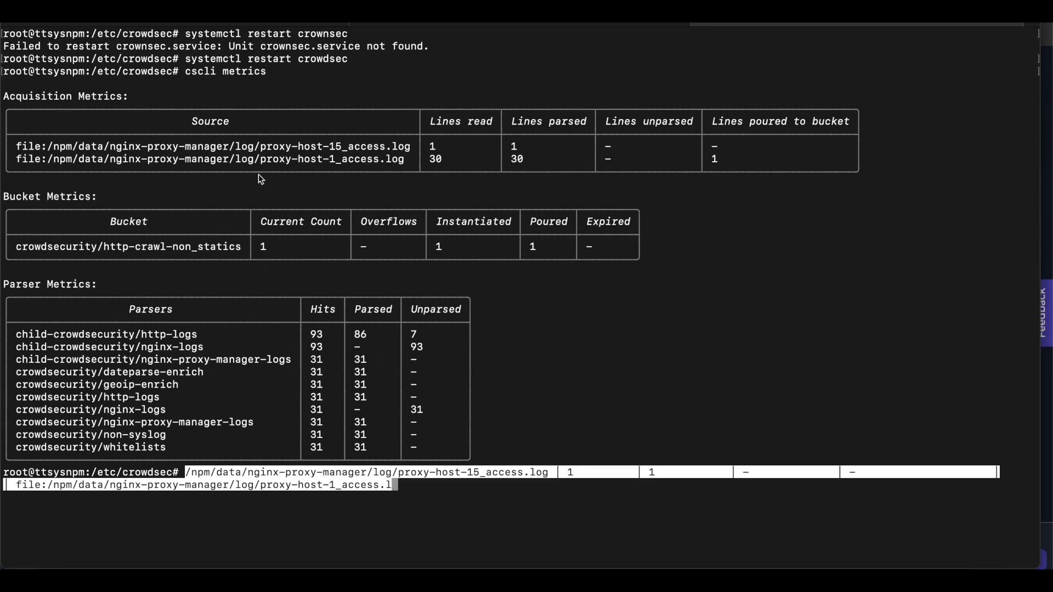
mouse_move(486, 172)
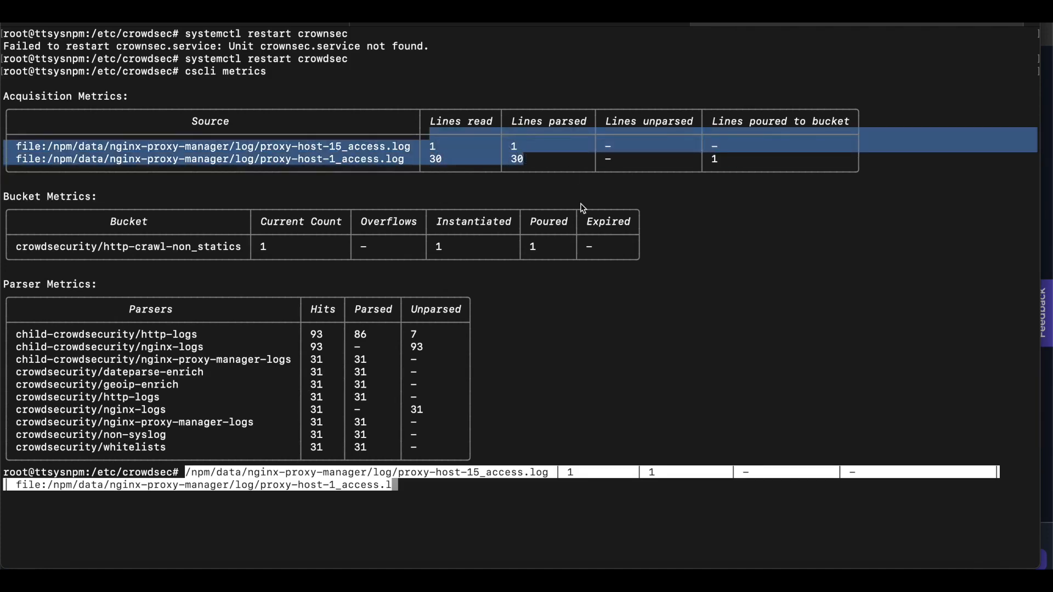
mouse_move(701, 133)
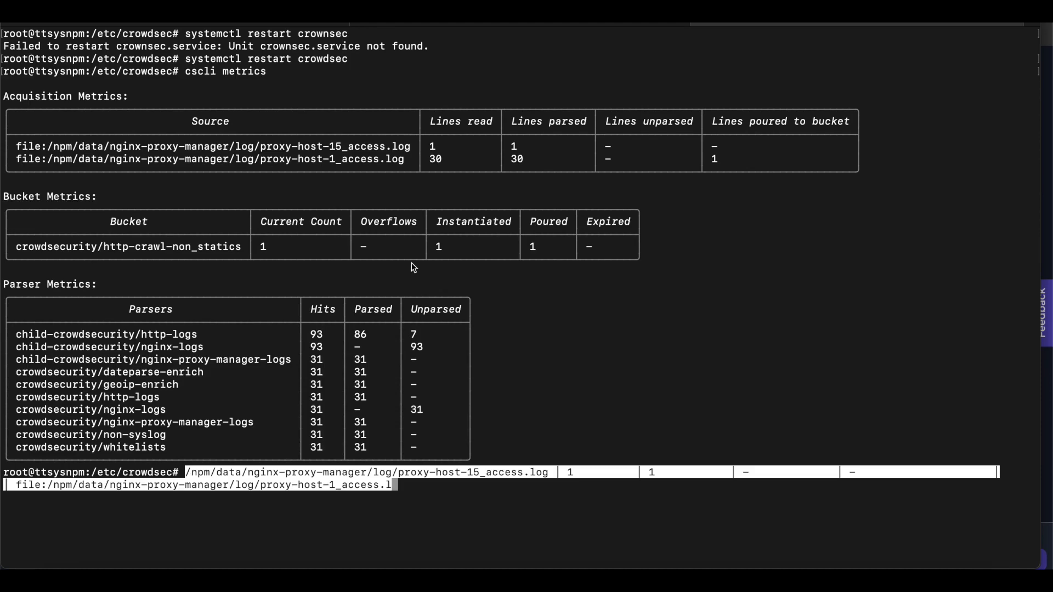
mouse_move(442, 226)
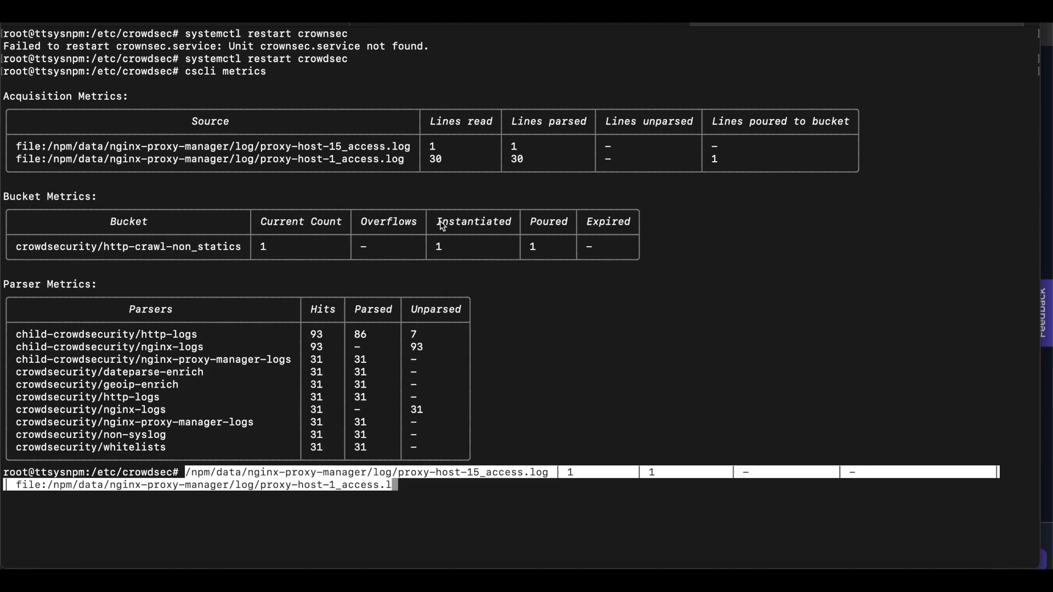